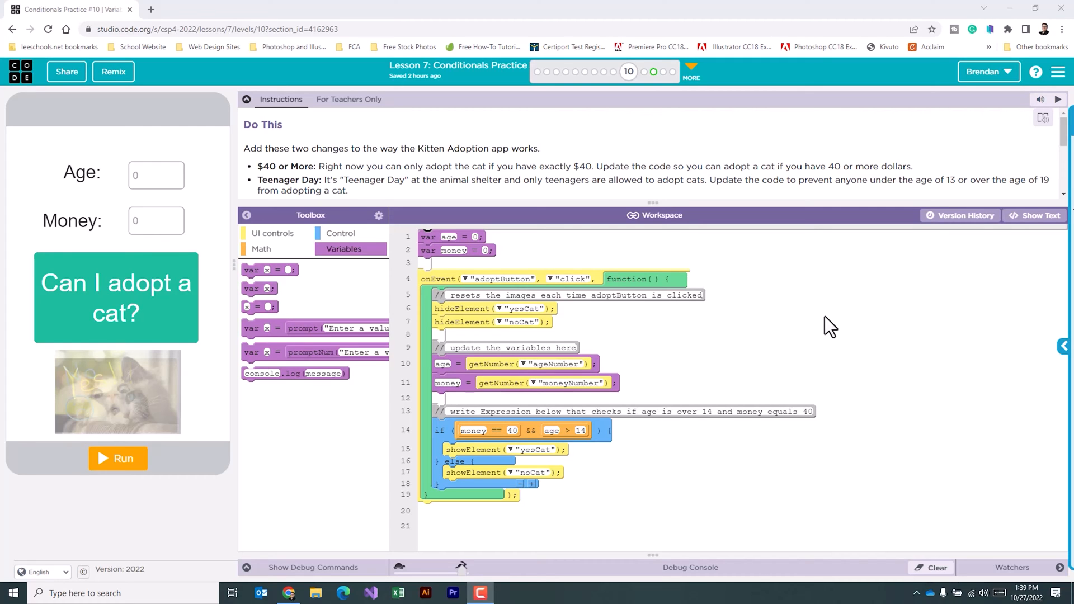
- Switch the code to text view and change the money comparison to money >= 40
{"action": "scroll", "scroll_direction": "down", "scroll_amount": 3}
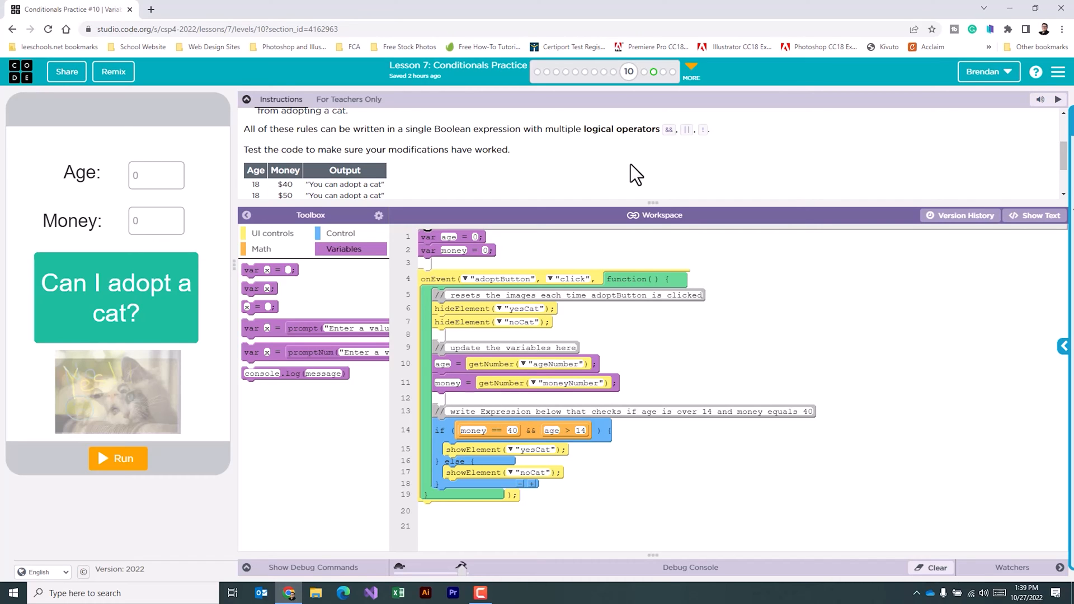
{"action": "mouse_move", "coordinate": [858, 134]}
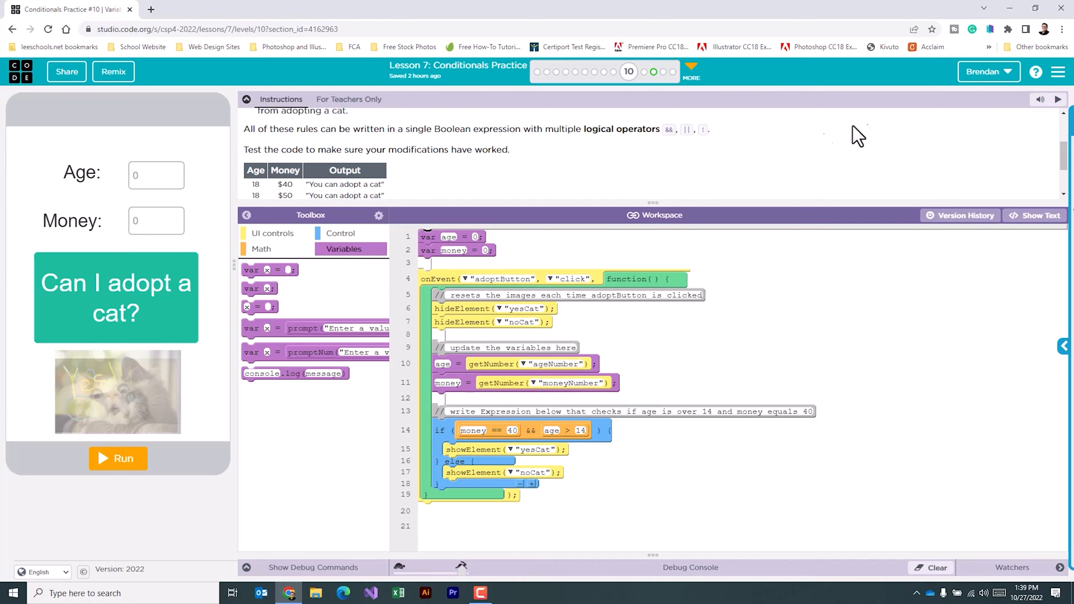
{"action": "scroll", "scroll_direction": "down", "scroll_amount": 3}
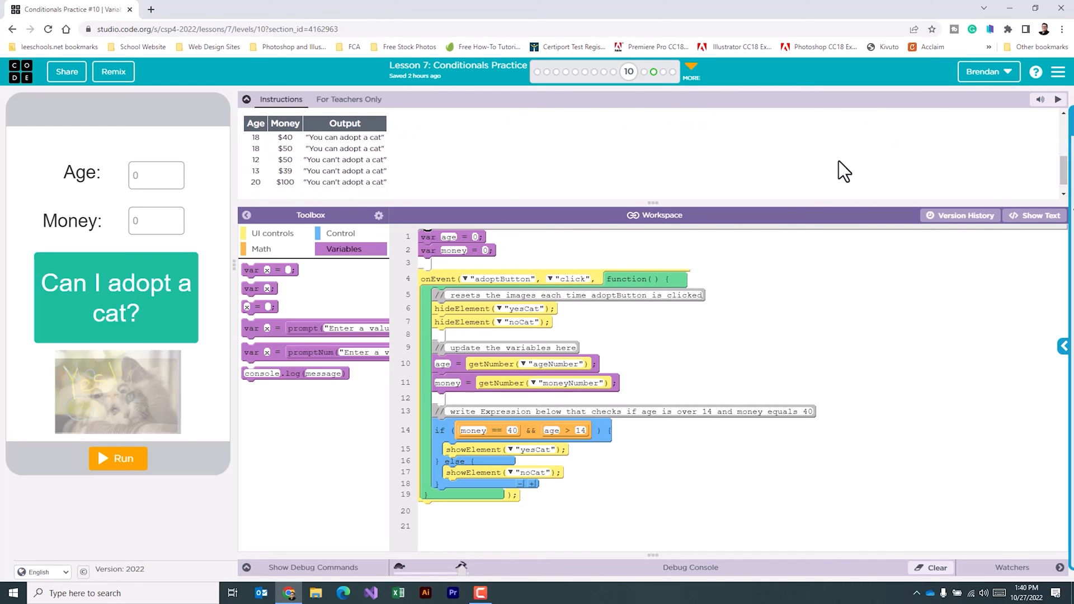
{"action": "mouse_move", "coordinate": [771, 252]}
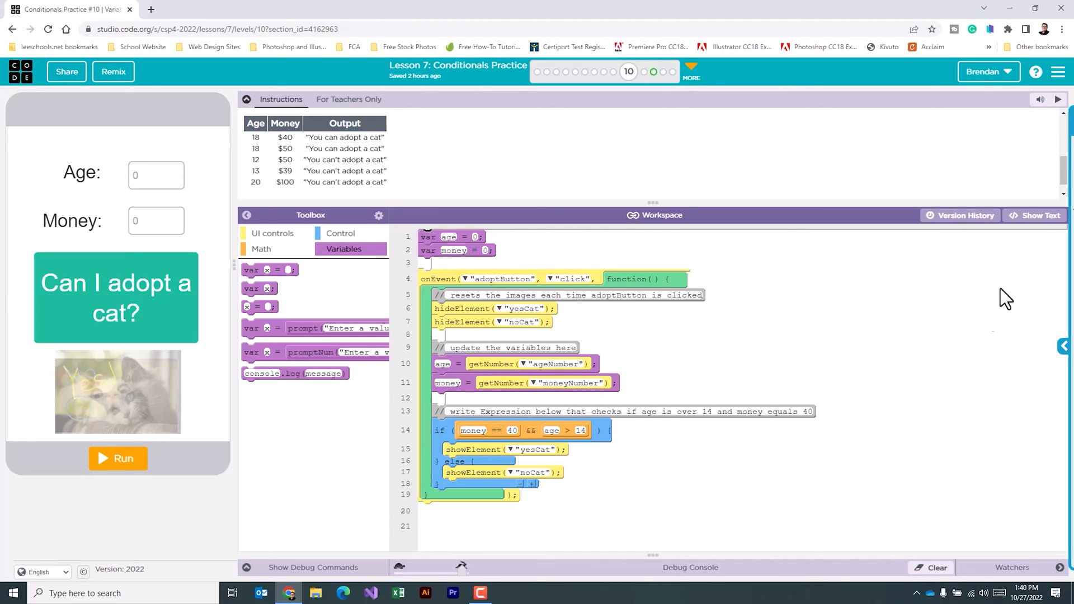
{"action": "left_click", "coordinate": [1034, 215]}
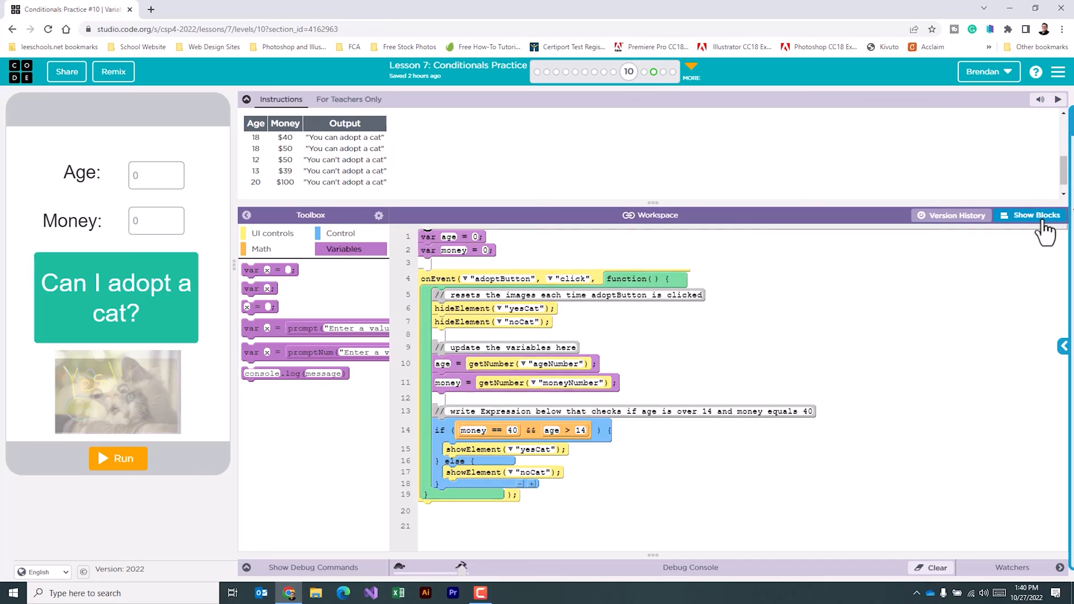
{"action": "left_click", "coordinate": [1034, 214]}
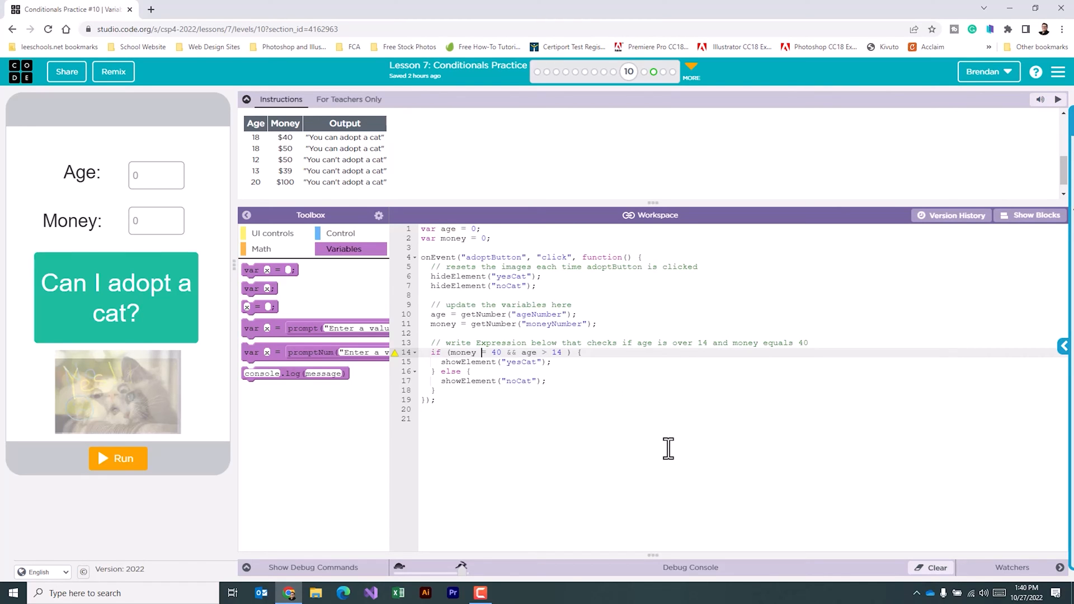
{"action": "type", "text": "="}
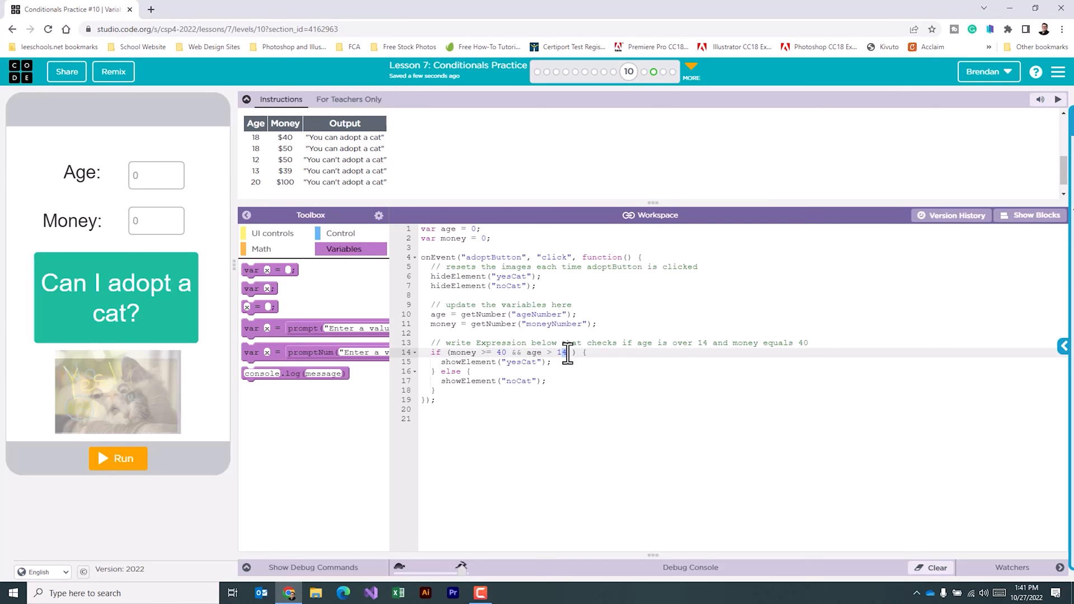
- Rewrite the age check as age > 12 && age < 20 in the if condition
{"action": "type", "text": "12"}
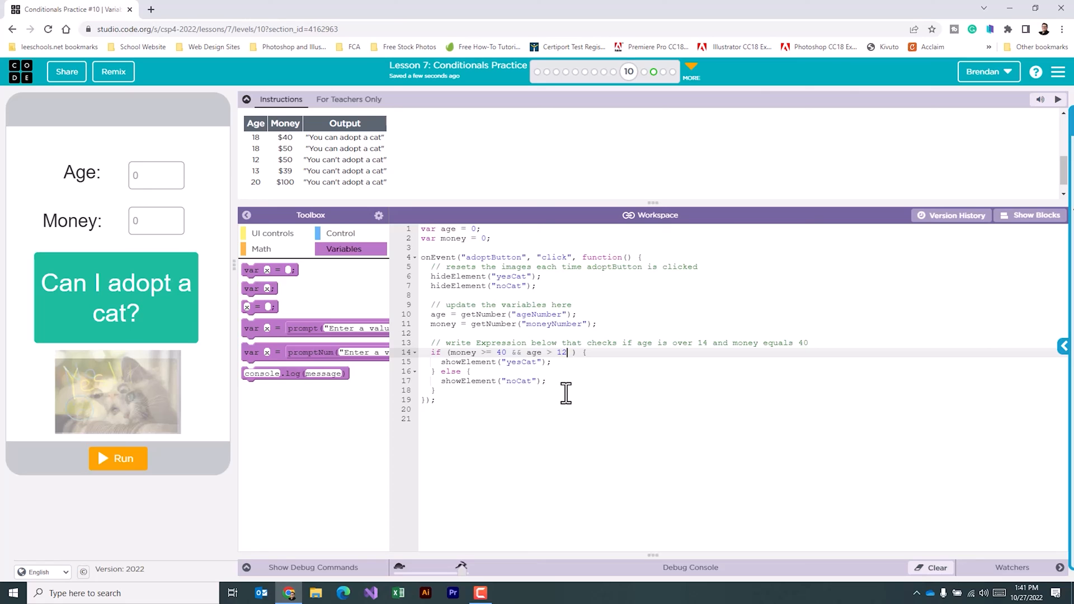
{"action": "type", "text": "&&"}
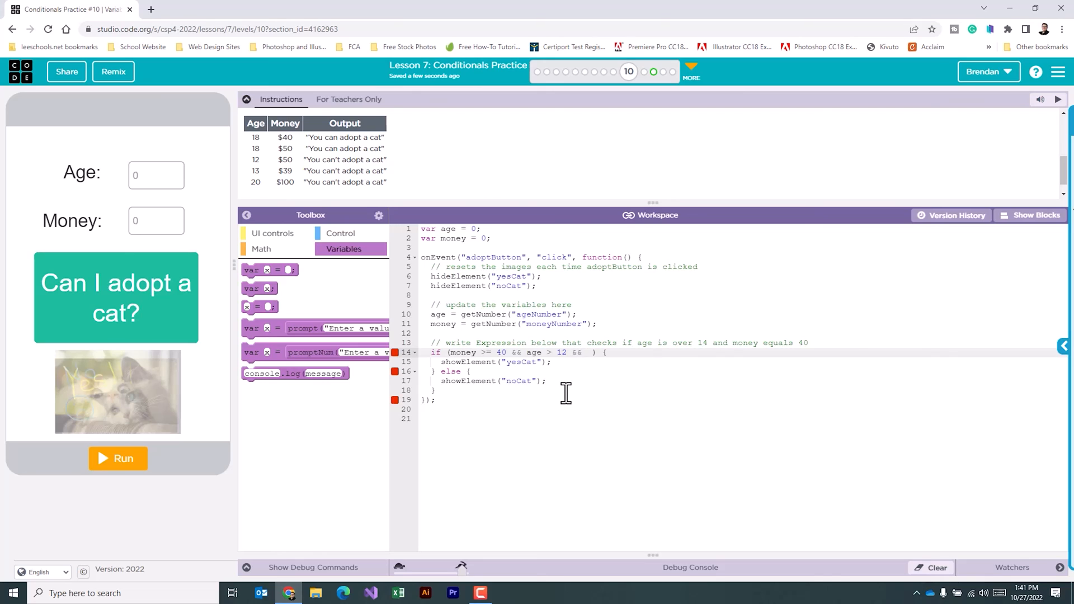
{"action": "type", "text": "age <"}
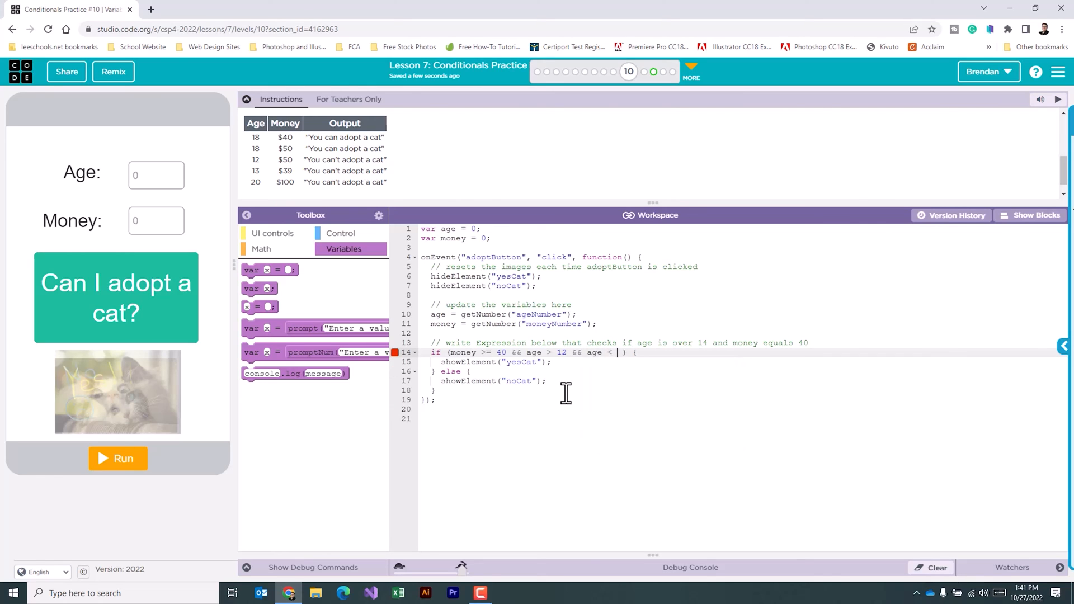
{"action": "type", "text": "20"}
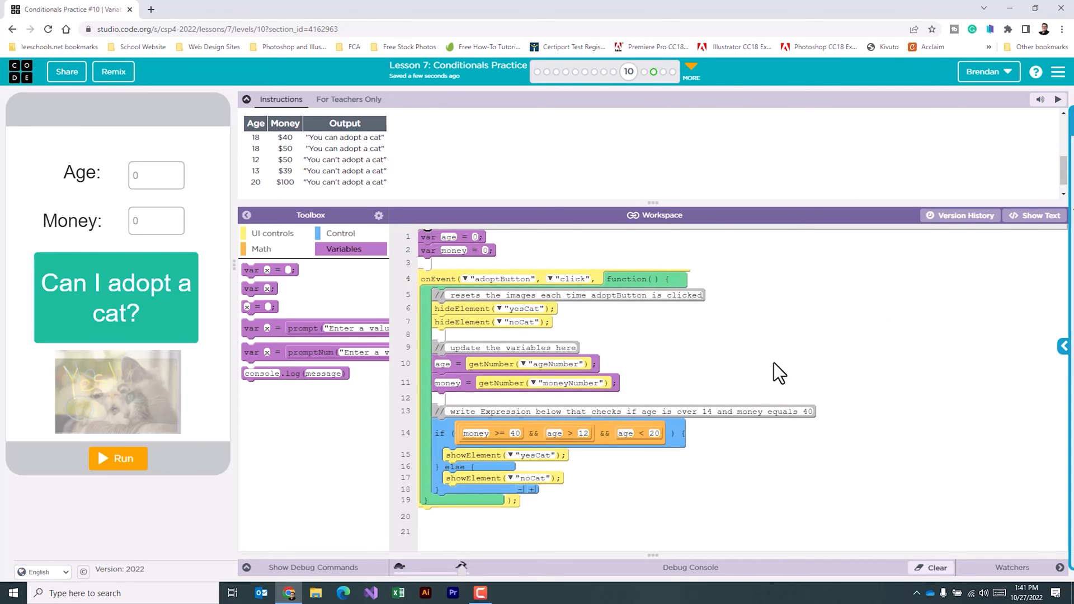
{"action": "mouse_move", "coordinate": [785, 387]}
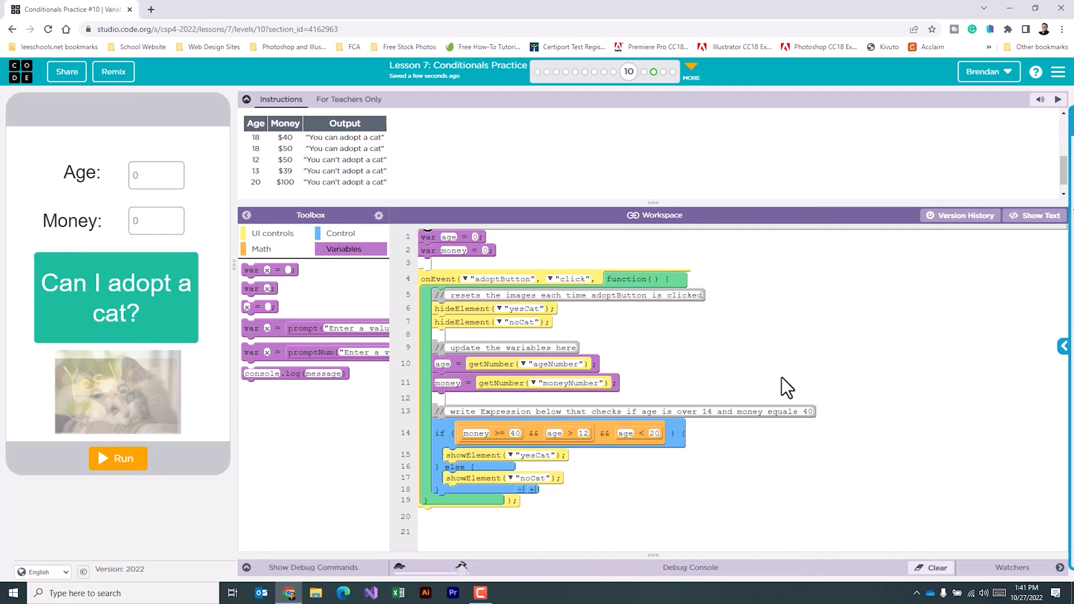
- Run the Kitten Adoption app to test the updated condition
{"action": "left_click", "coordinate": [118, 458]}
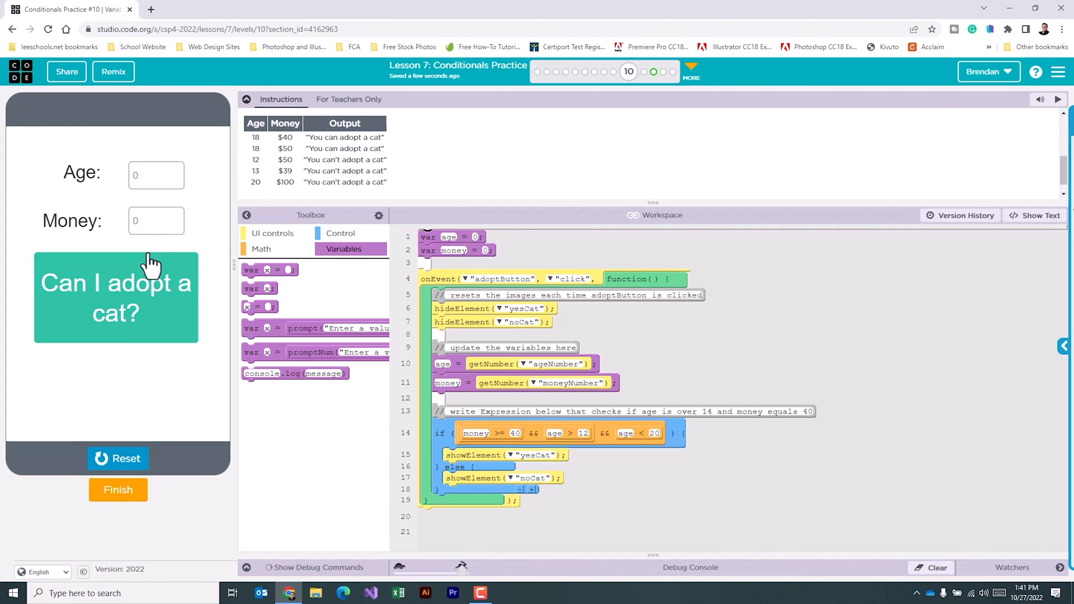